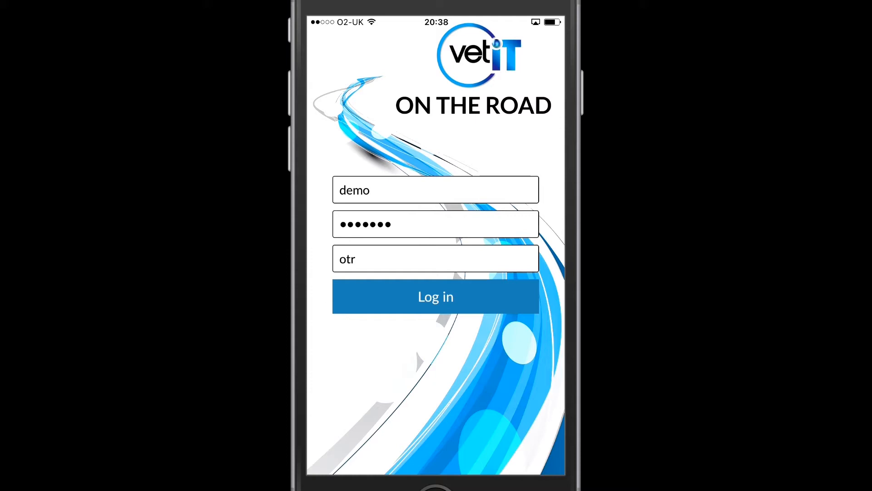
- Log in as user 'demo' on site 'otr' to reach the home menu
left_click(436, 296)
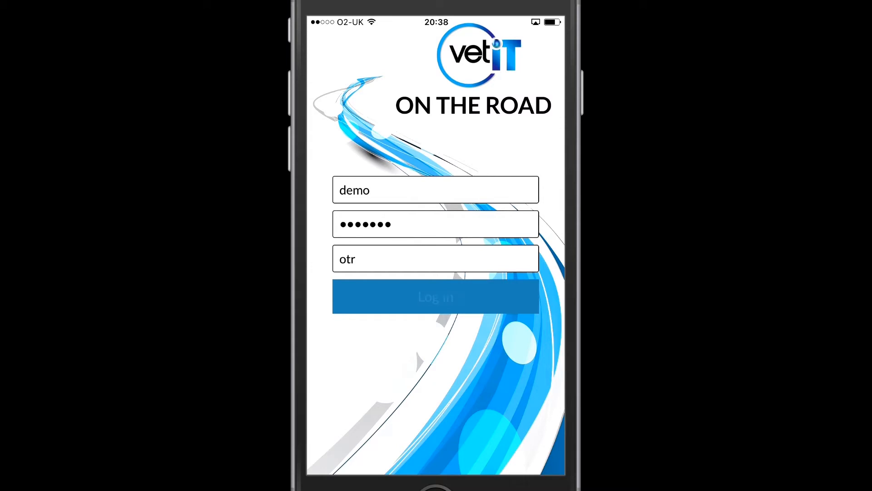
left_click(435, 296)
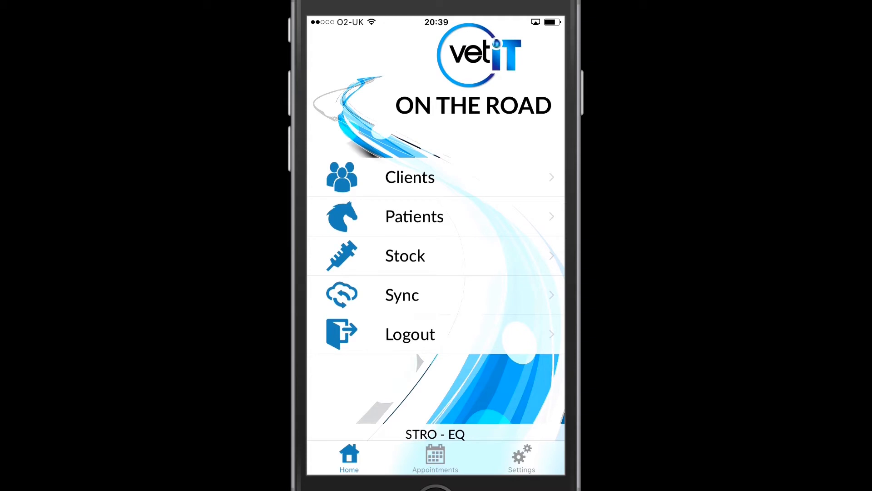
- View the Appointments day view, then switch to the Settings page
left_click(435, 456)
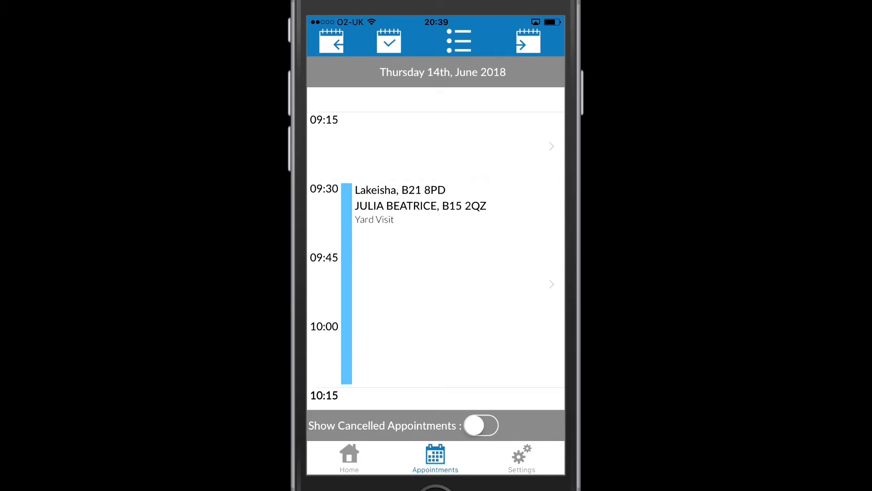
left_click(521, 458)
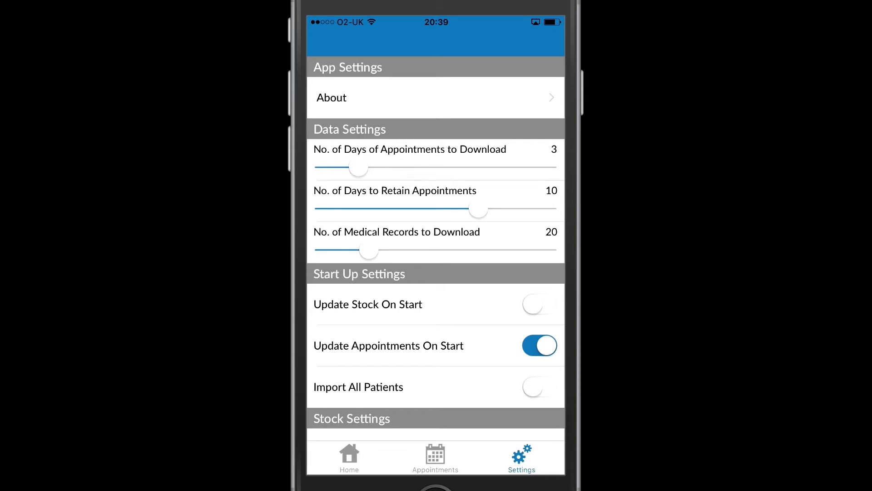
left_click(435, 97)
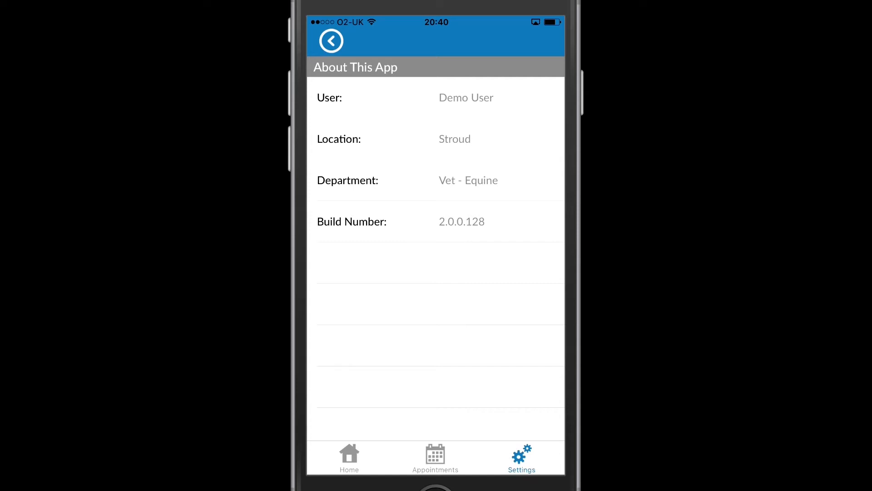
left_click(330, 41)
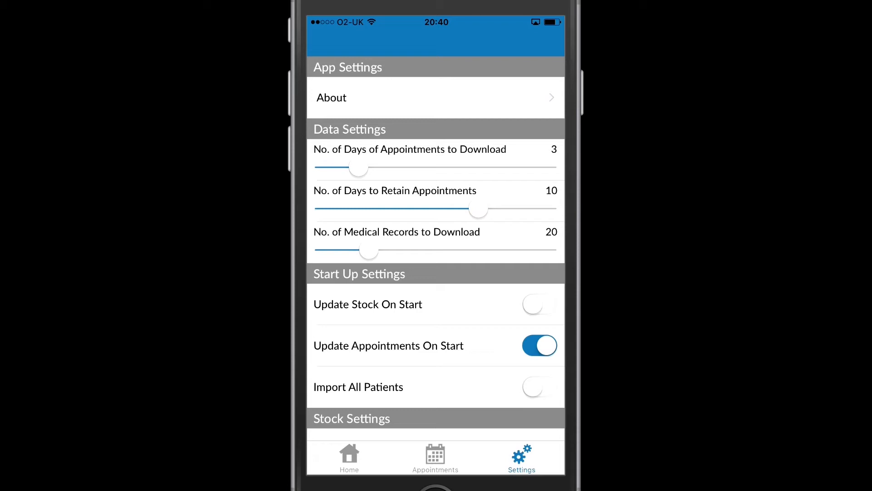
- Slide appointment download days from 3 to 14 and medical records from 20 to 28
left_click_drag(359, 169, 384, 169)
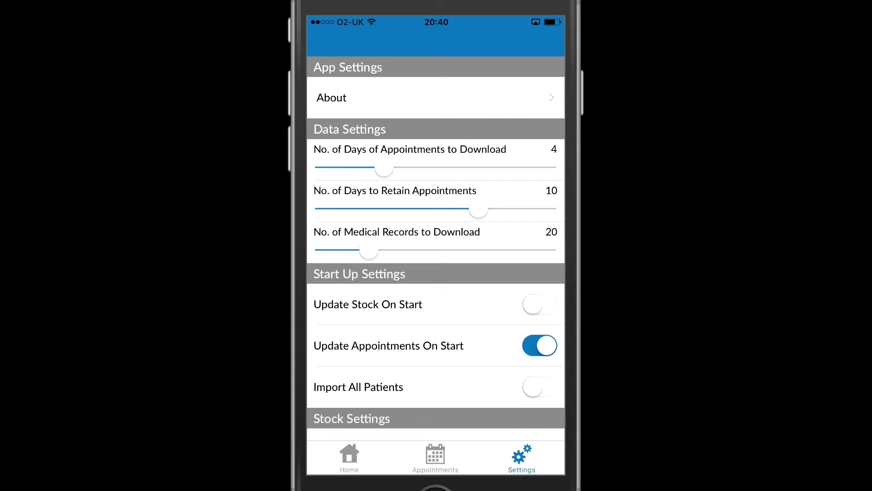
left_click_drag(384, 171, 451, 170)
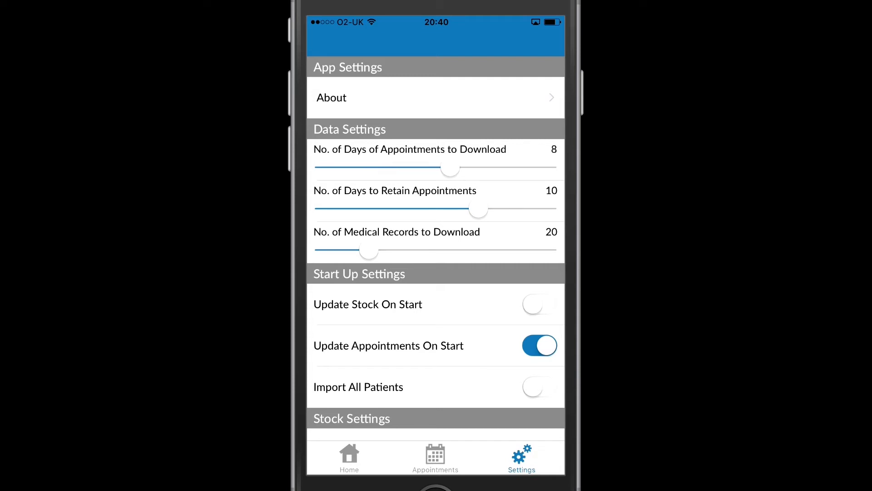
left_click_drag(450, 169, 508, 169)
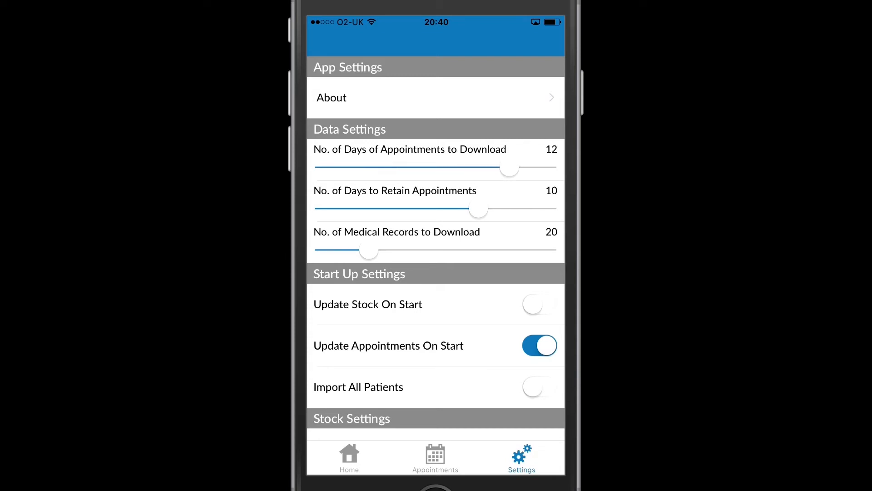
left_click_drag(509, 171, 548, 171)
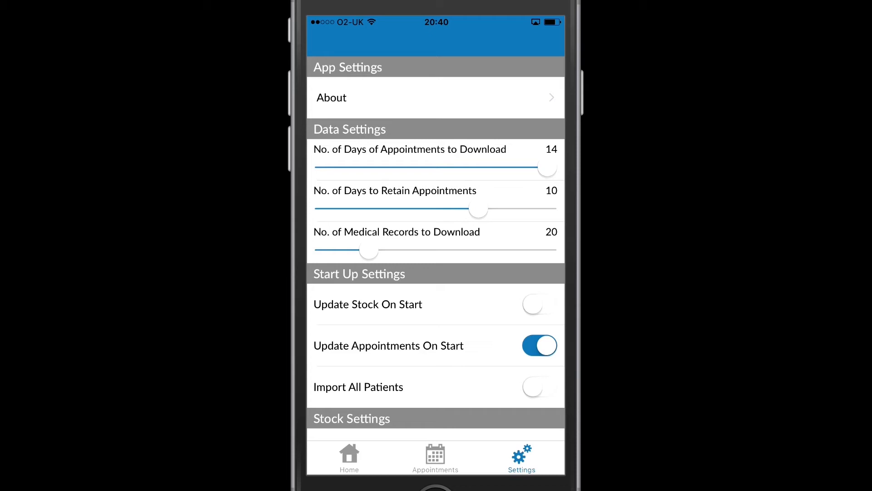
left_click_drag(369, 251, 387, 251)
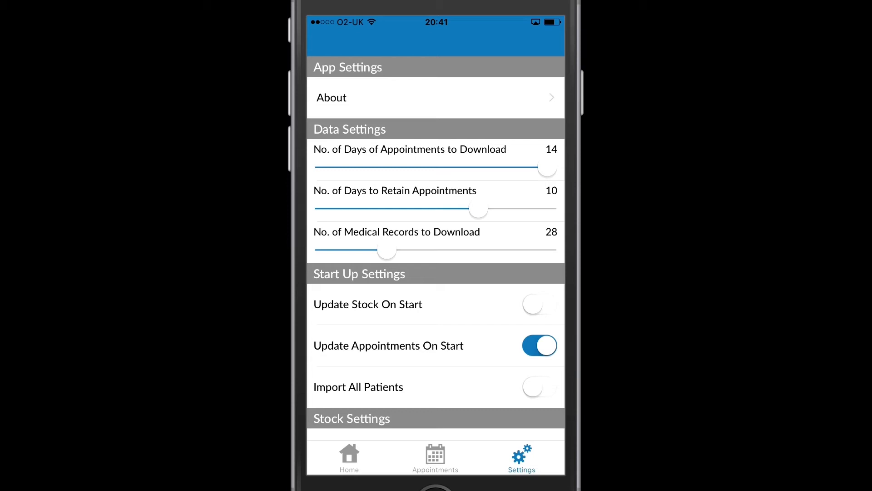
- Leave Update Stock On Start off and switch on Import All Patients
left_click(539, 304)
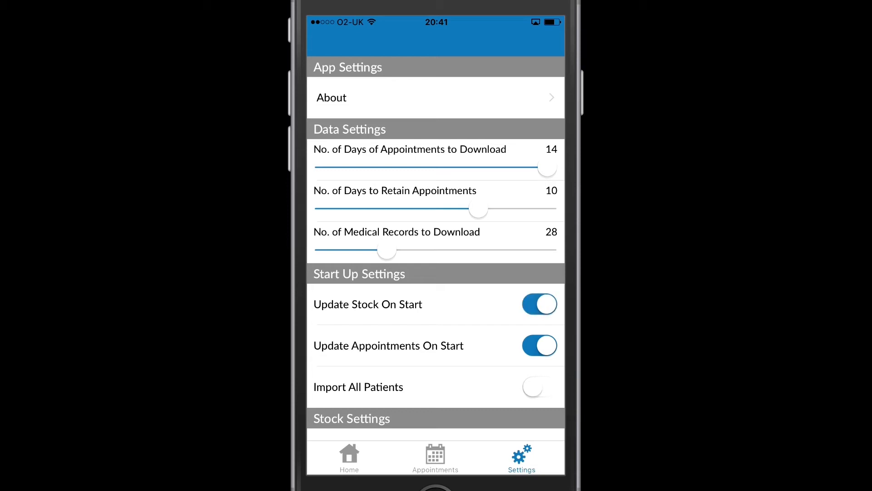
left_click(539, 304)
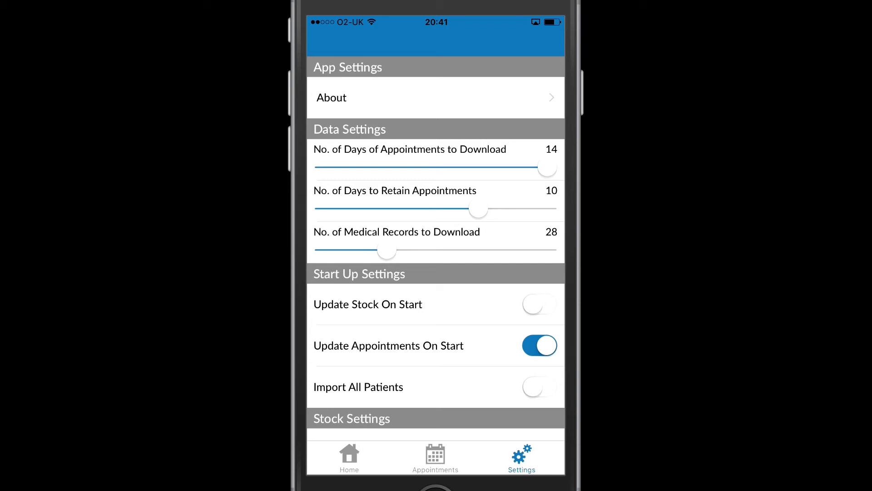
left_click(538, 386)
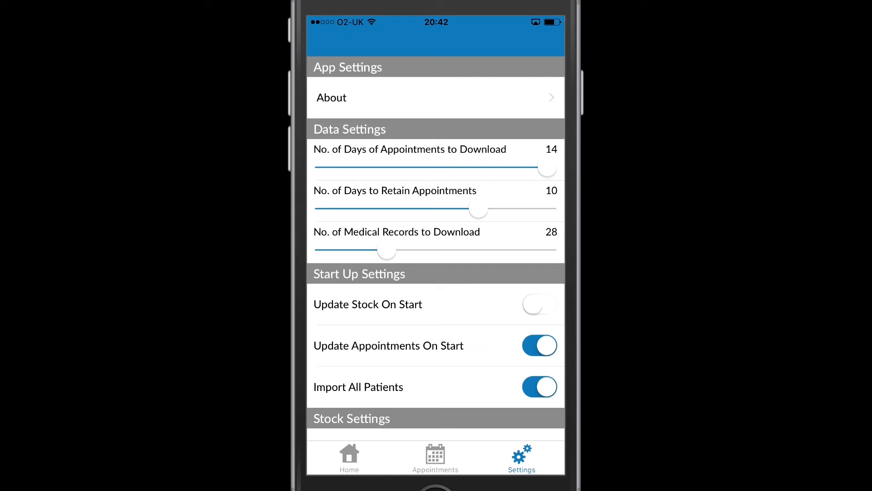
scroll("down", 3)
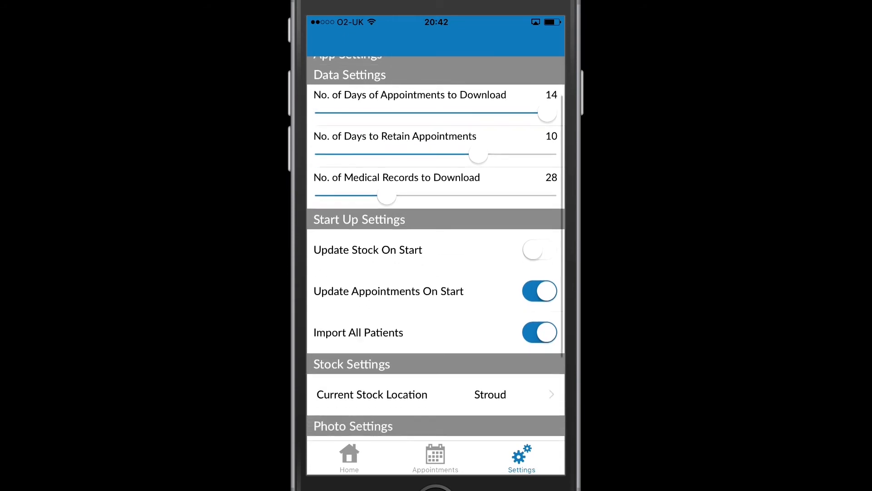
scroll("down", 3)
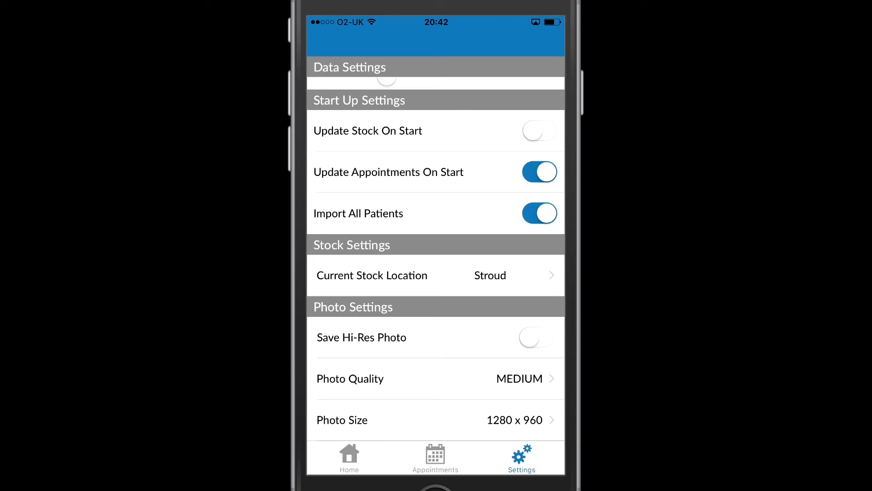
left_click(372, 275)
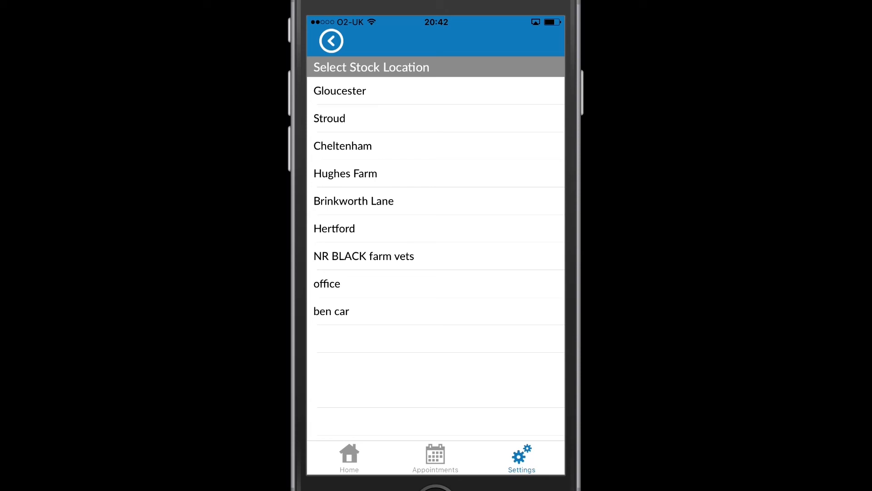
left_click(329, 118)
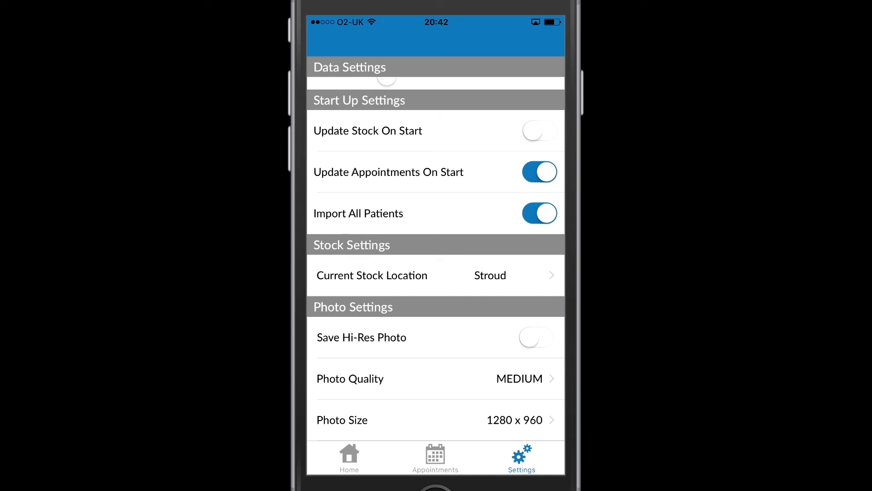
- Enable Save Hi-Res Photo at HIGH quality, keep 1280 x 960 size, and go Home
left_click(536, 337)
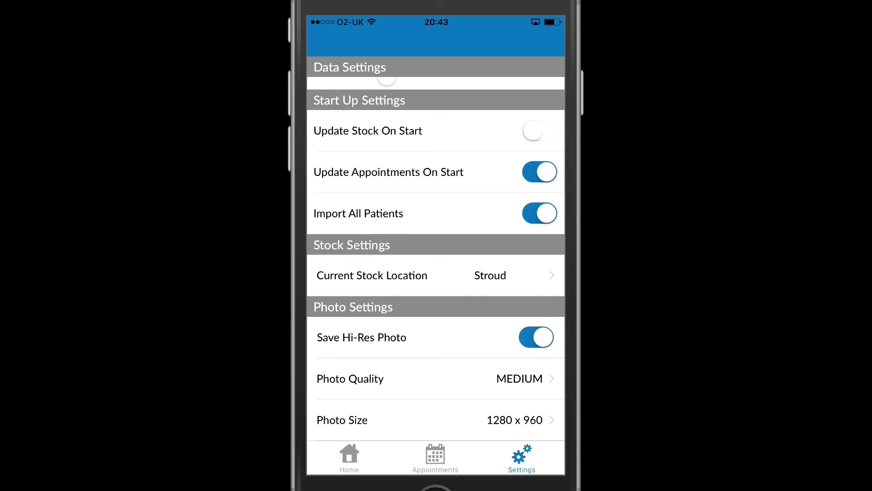
left_click(350, 378)
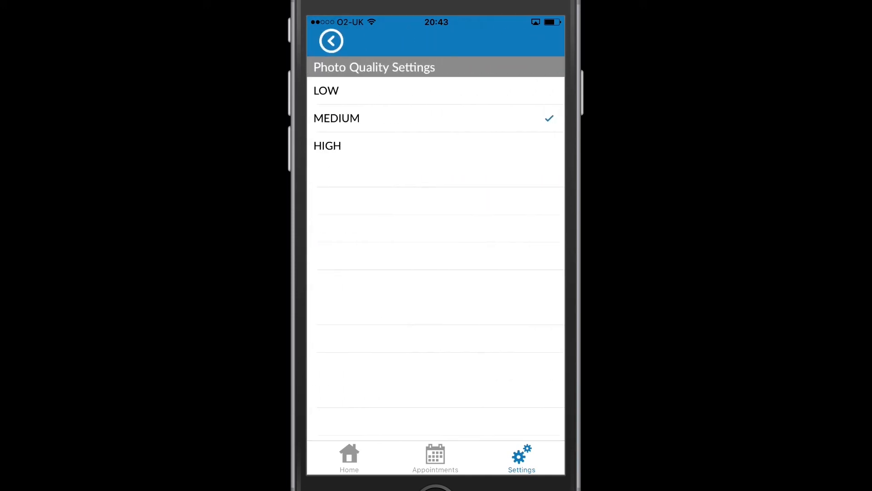
left_click(327, 145)
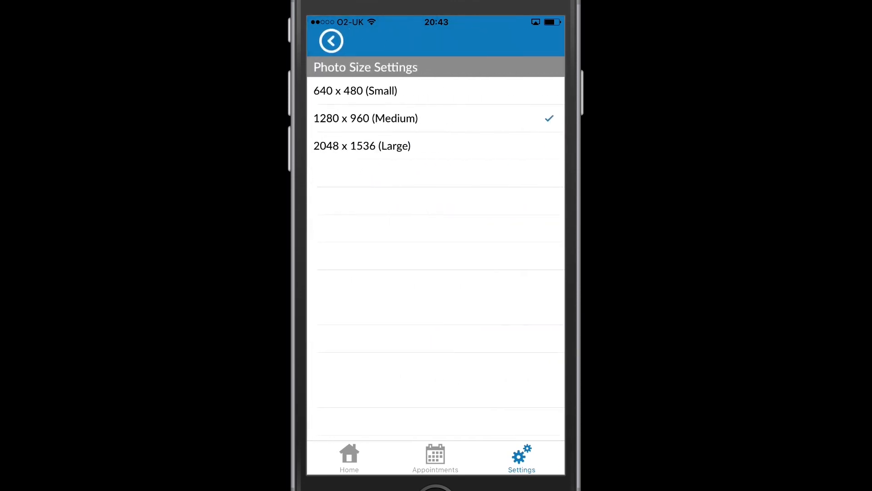
left_click(330, 41)
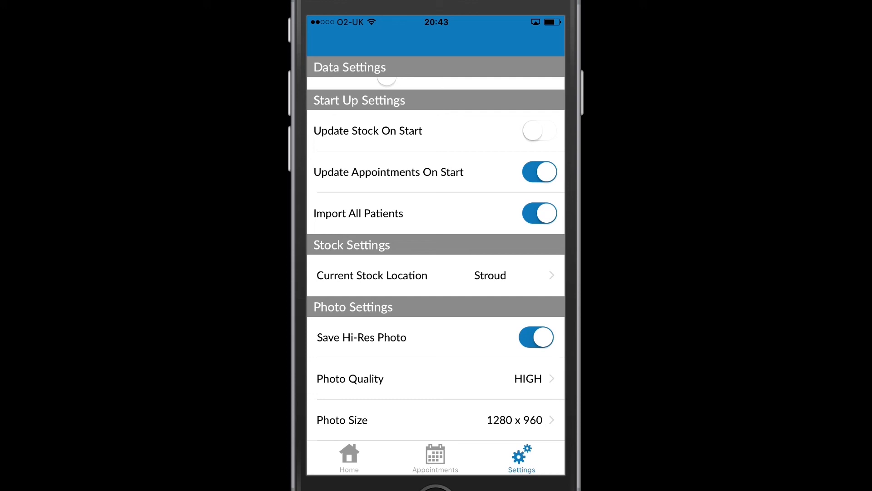
left_click(349, 458)
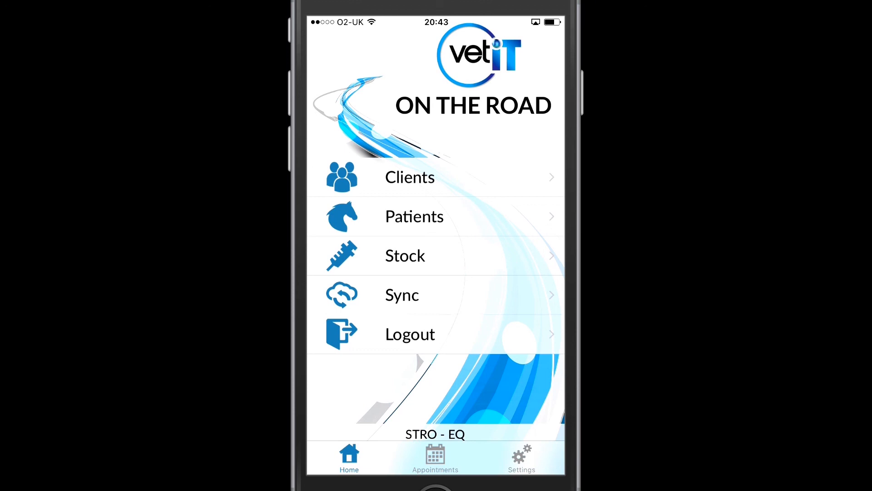
- Tap Logout on the home menu to show the Confirm Log Out dialog
left_click(409, 334)
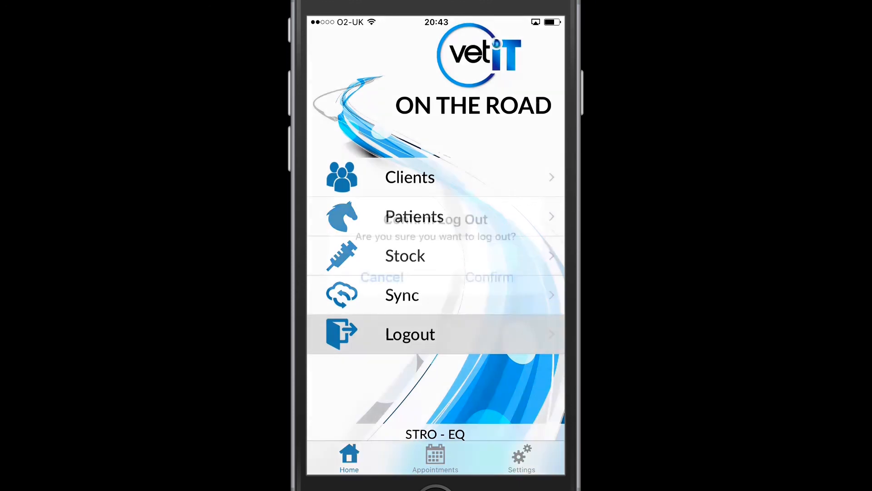
left_click(410, 334)
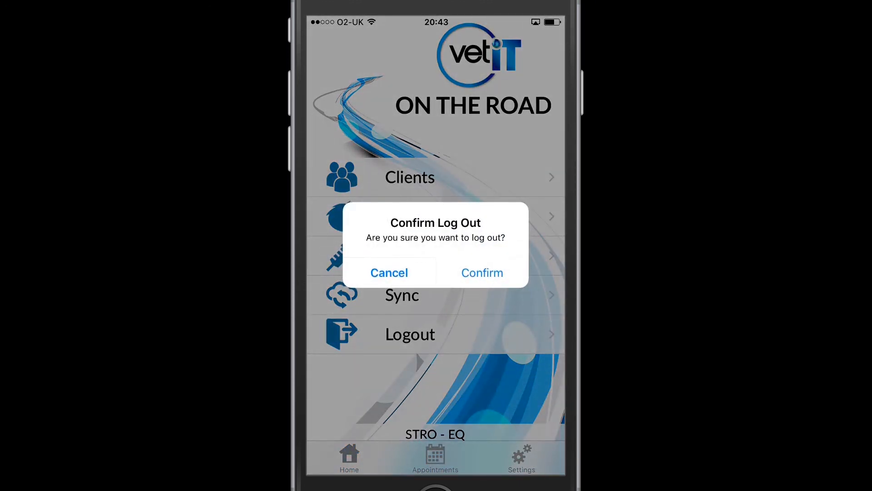